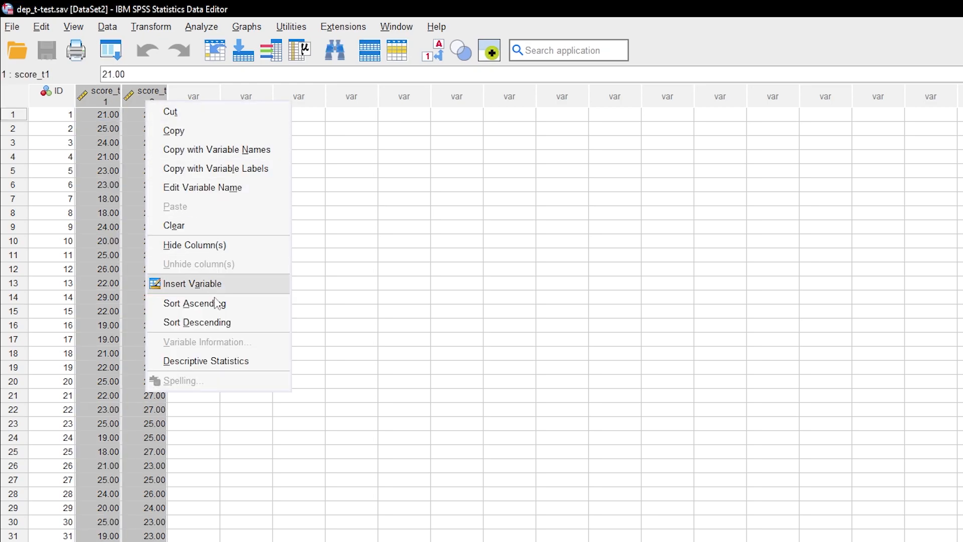
Run Descriptive Statistics on the Score T1 and Score T2 columns
{"action": "left_click", "coordinate": [205, 360]}
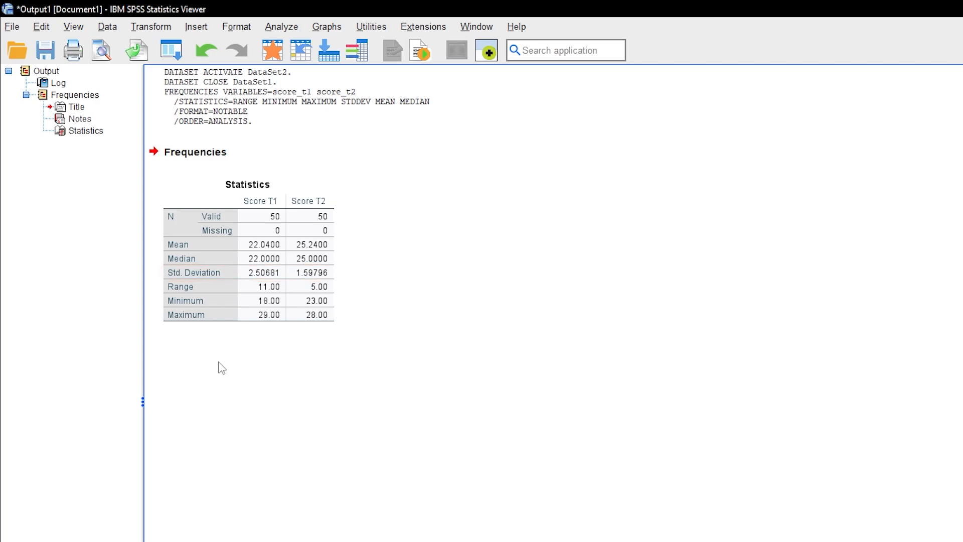
{"action": "mouse_move", "coordinate": [281, 26]}
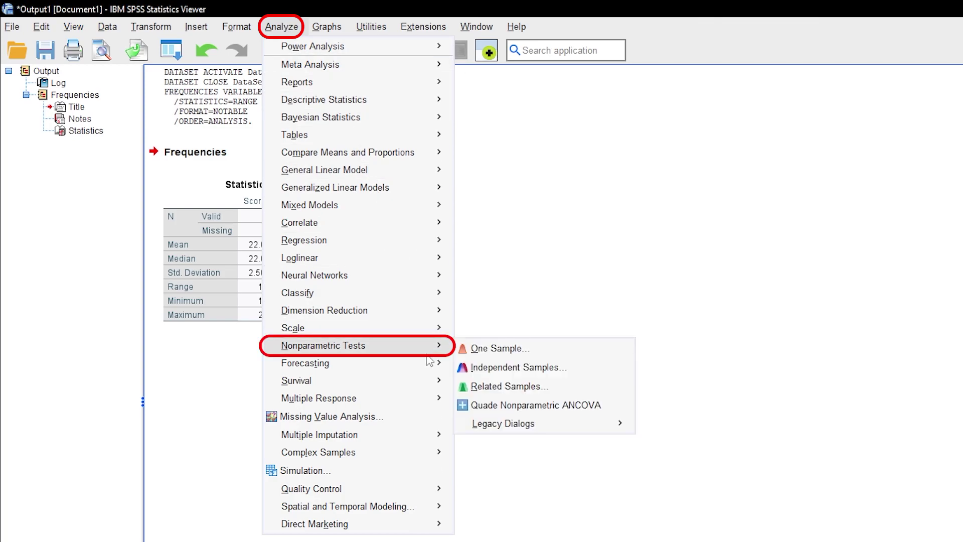
Start a Related Samples nonparametric test with Score T1 and Score T2 as test fields
{"action": "left_click", "coordinate": [508, 385]}
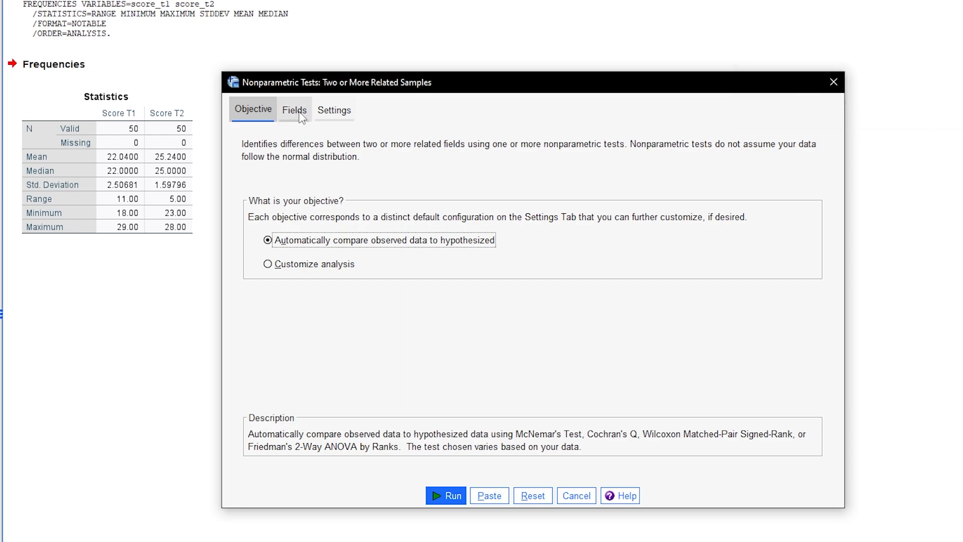
{"action": "left_click", "coordinate": [294, 109]}
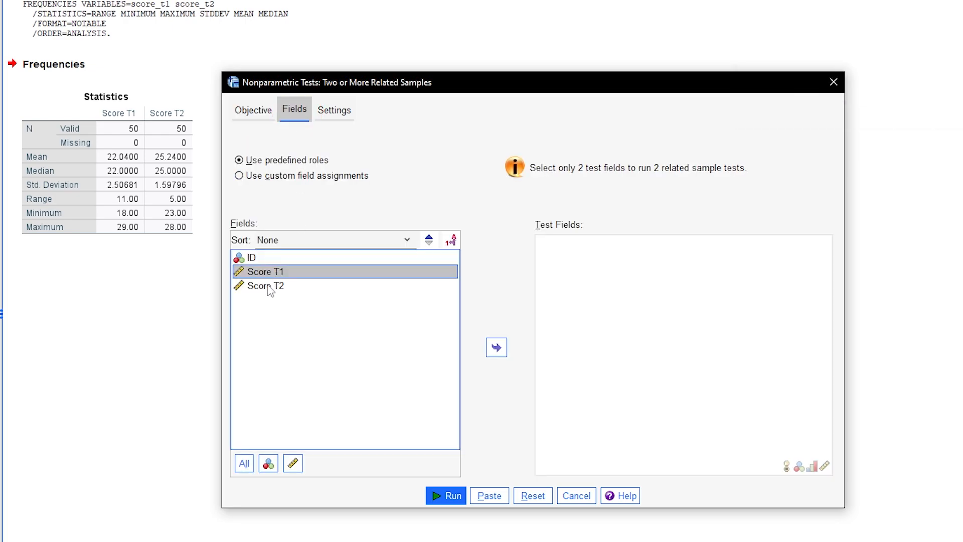
{"action": "left_click", "coordinate": [497, 347]}
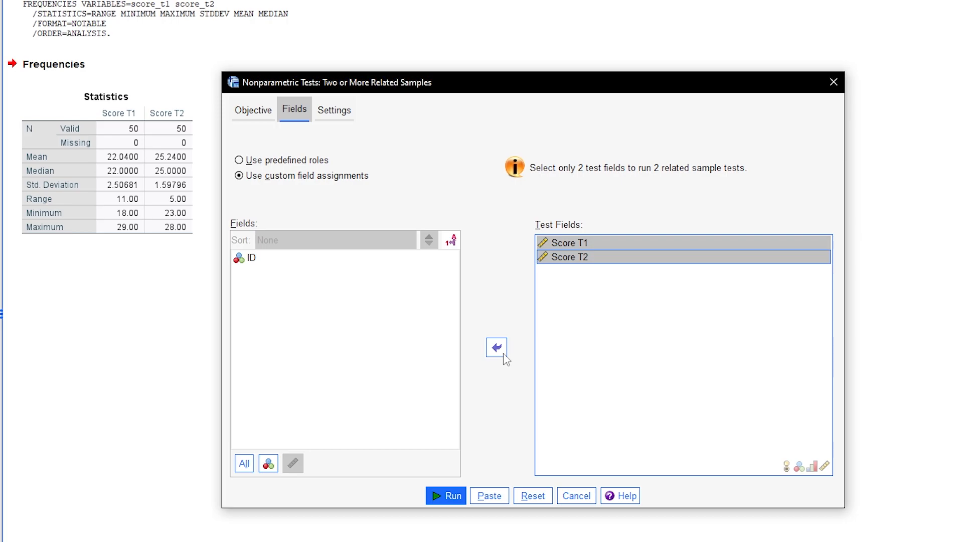
Customize tests to Wilcoxon matched-pair signed-rank, leaving significance 0.05 and confidence defaults
{"action": "left_click", "coordinate": [334, 109]}
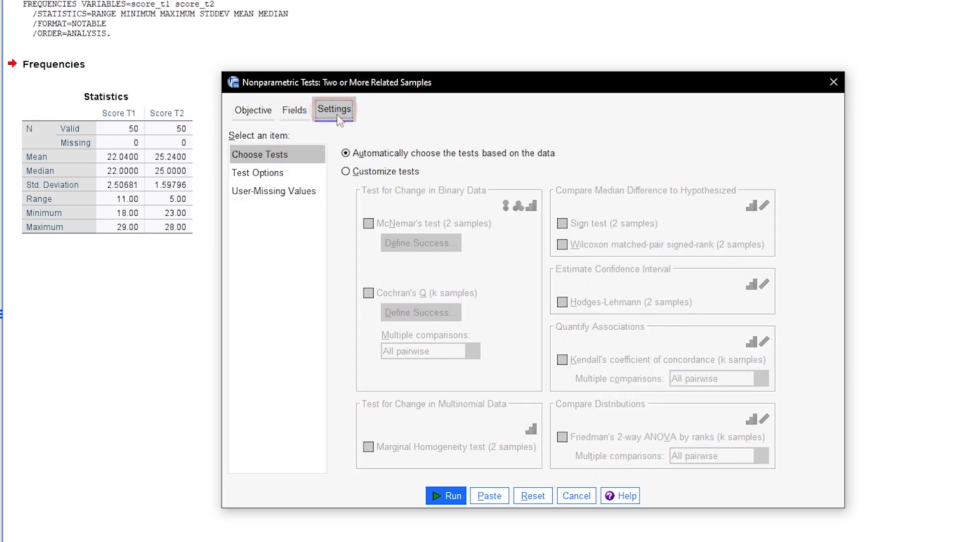
{"action": "left_click", "coordinate": [346, 171]}
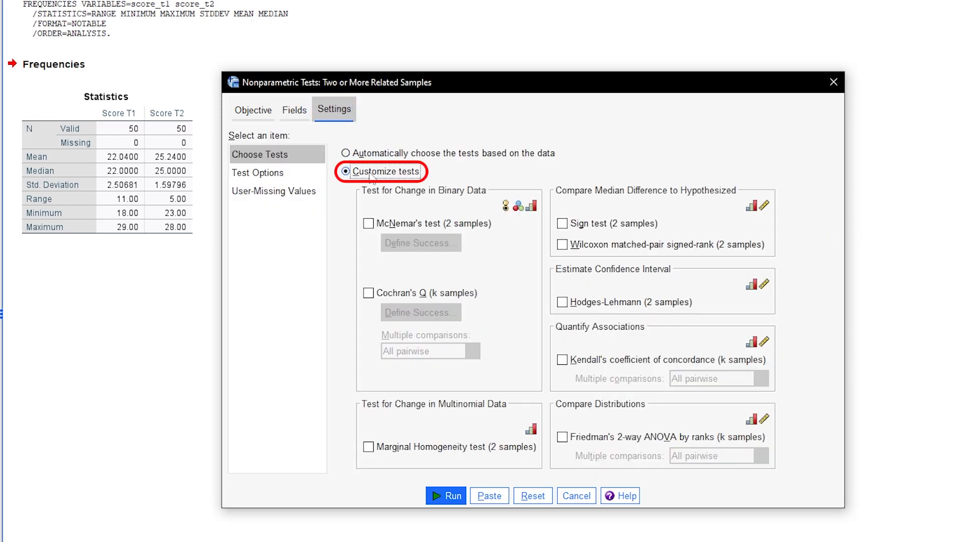
{"action": "left_click", "coordinate": [562, 245]}
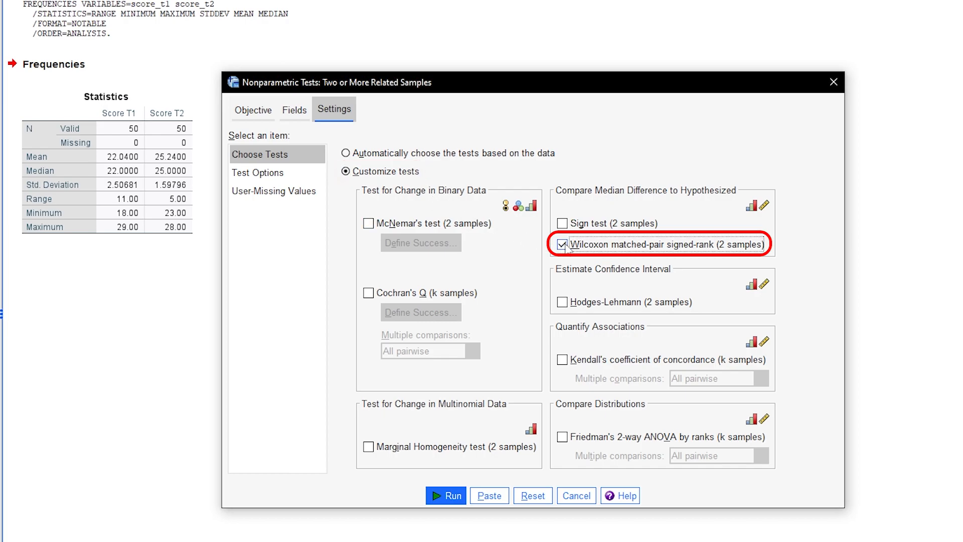
{"action": "left_click", "coordinate": [258, 173]}
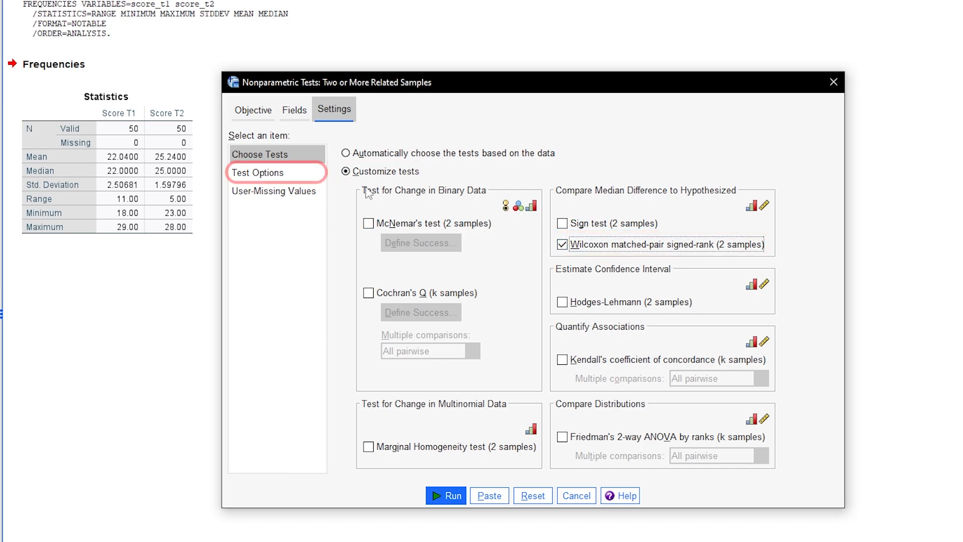
{"action": "left_click", "coordinate": [276, 172]}
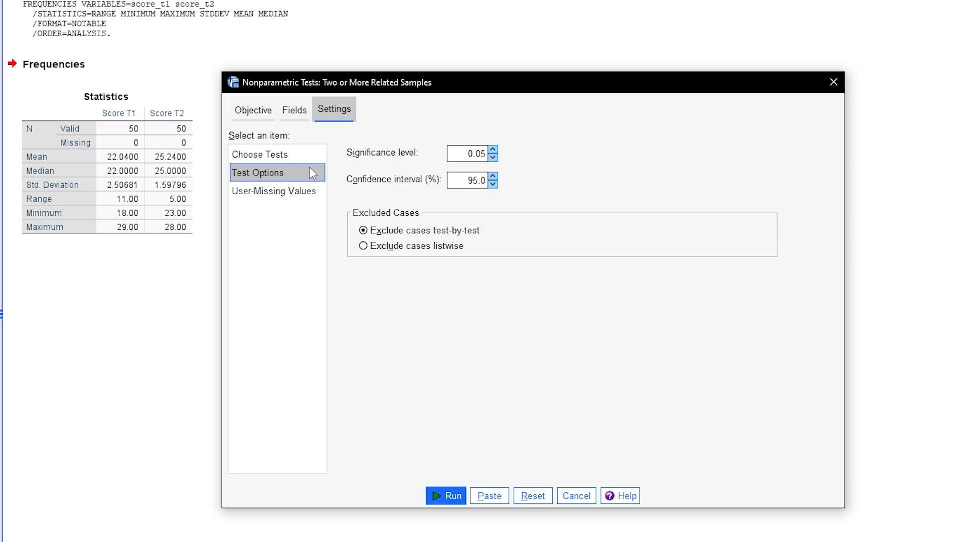
{"action": "left_click", "coordinate": [260, 154]}
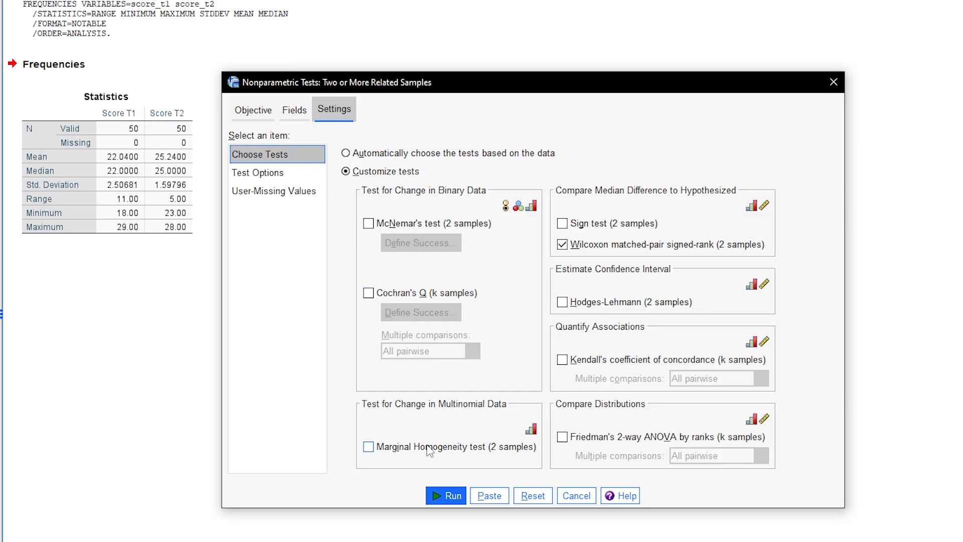
Run the test and review the hypothesis summary, test summary and histograms in the Viewer
{"action": "left_click", "coordinate": [445, 495]}
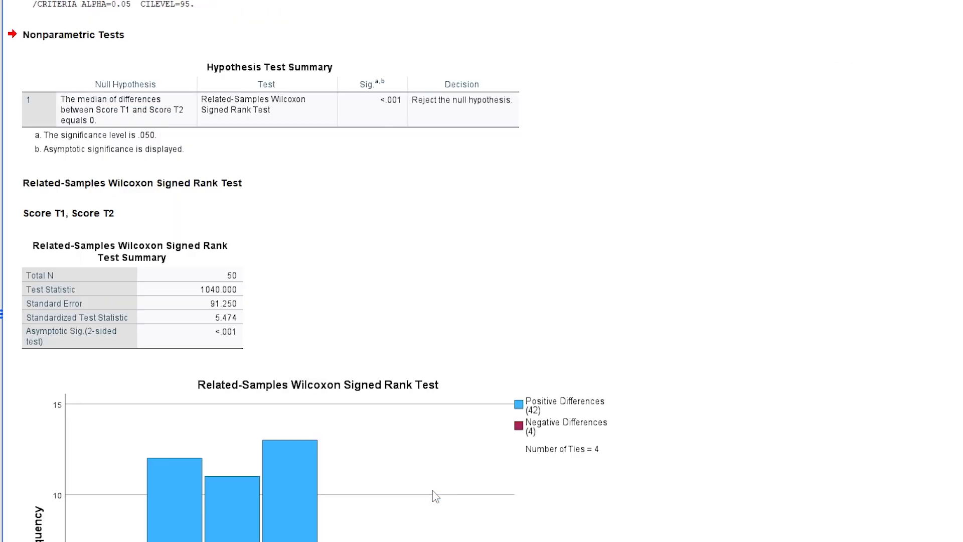
{"action": "scroll", "scroll_direction": "down", "scroll_amount": 3}
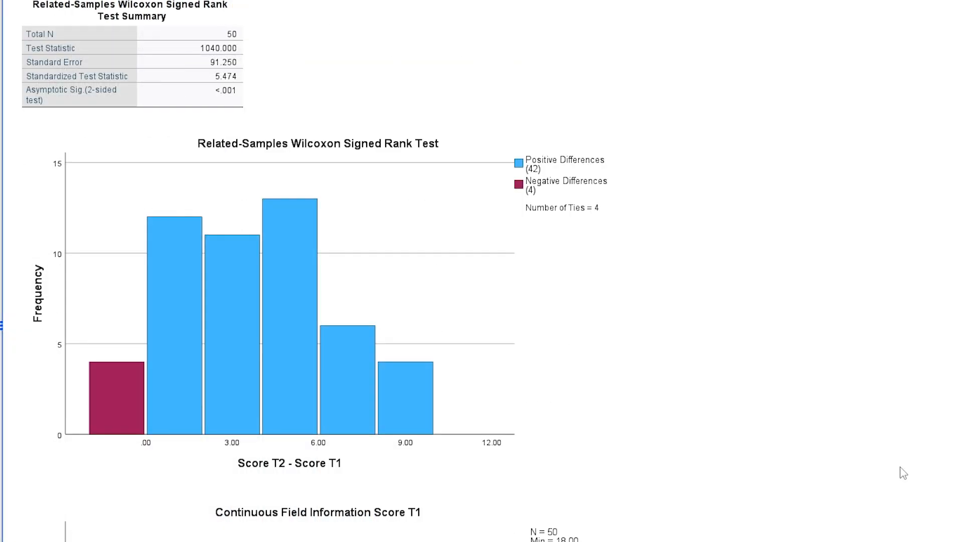
{"action": "left_click", "coordinate": [564, 163]}
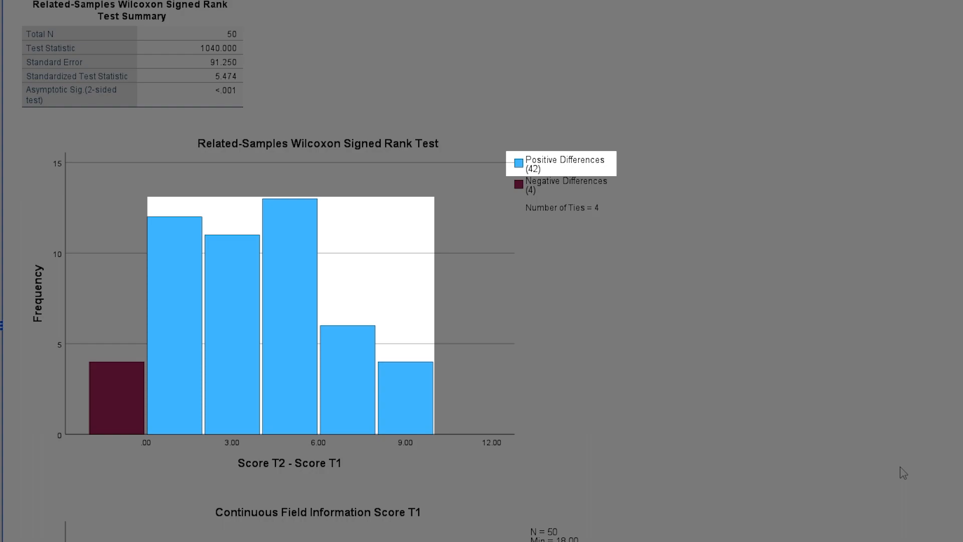
{"action": "left_click", "coordinate": [565, 185]}
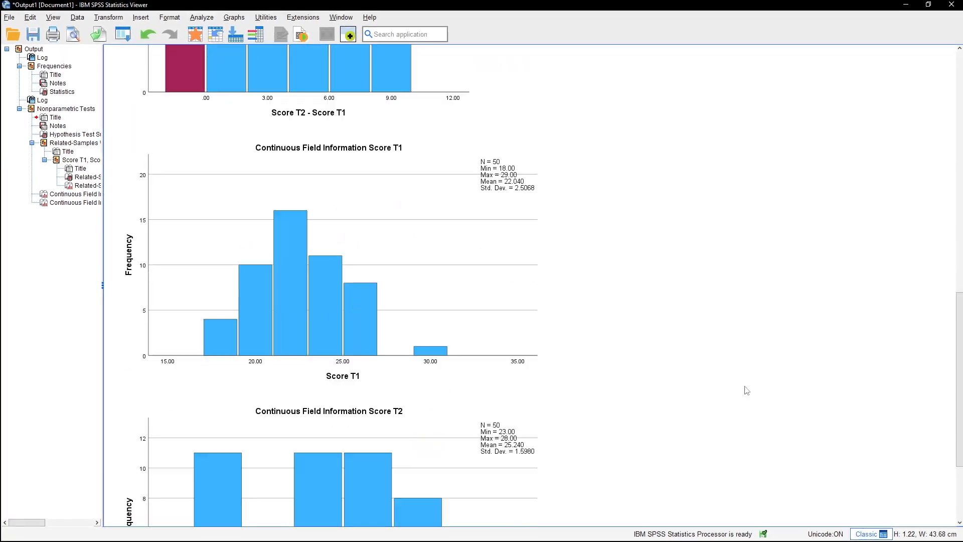
{"action": "scroll", "scroll_direction": "down", "scroll_amount": 3}
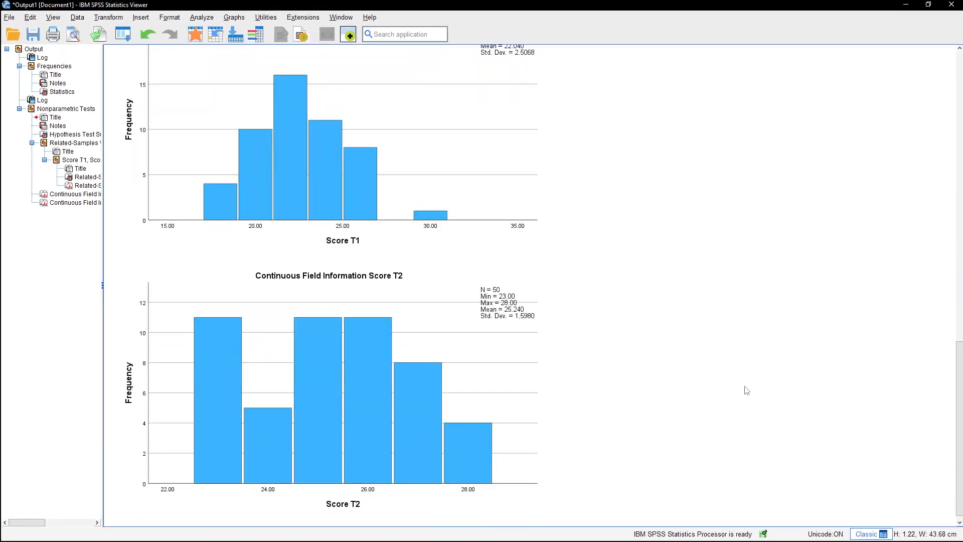
{"action": "scroll", "scroll_direction": "up", "scroll_amount": 3}
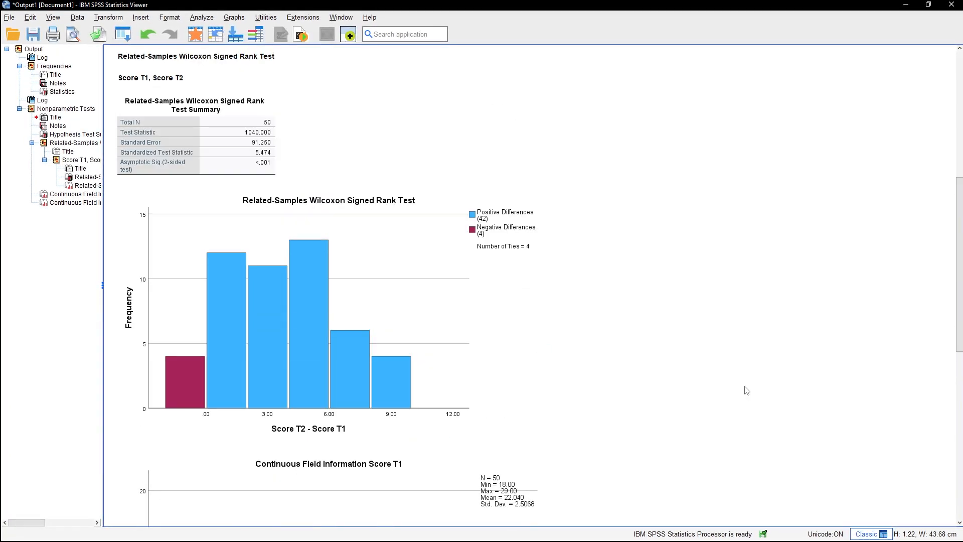